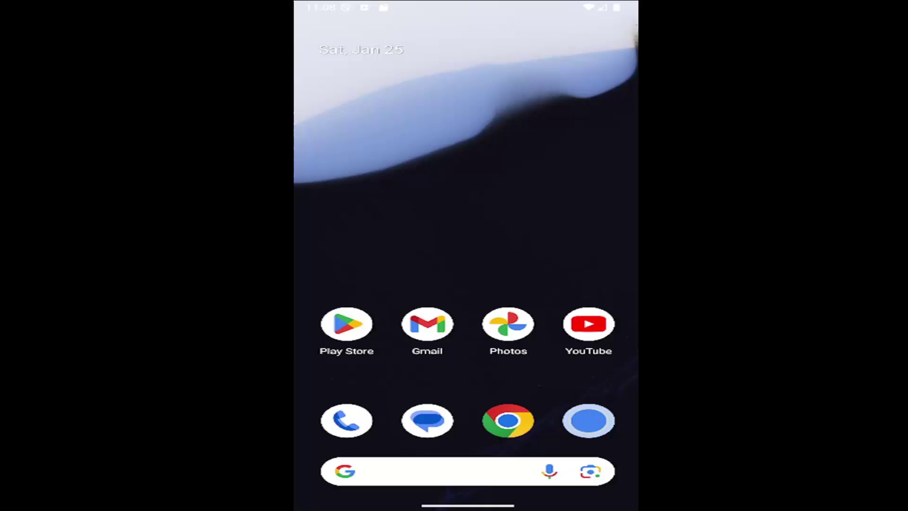
Step: Swipe up on the home screen to reveal the app drawer
{"action": "scroll", "scroll_direction": "up", "scroll_amount": 3}
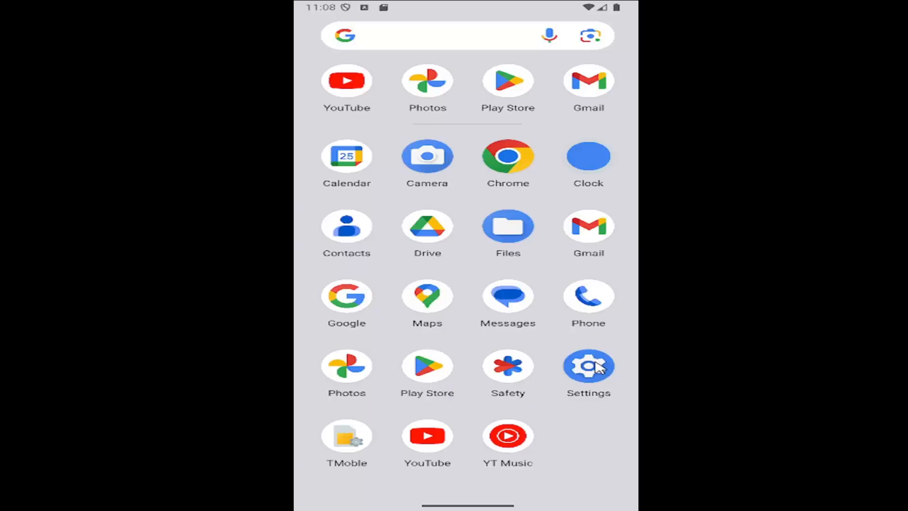
Step: Go from Settings into Security & privacy and scroll to Other settings
{"action": "left_click", "coordinate": [587, 366]}
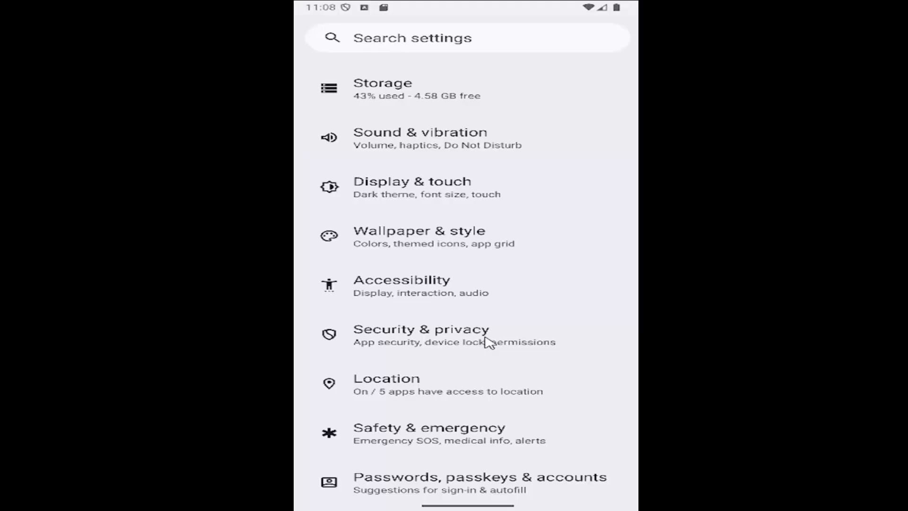
{"action": "left_click", "coordinate": [420, 335]}
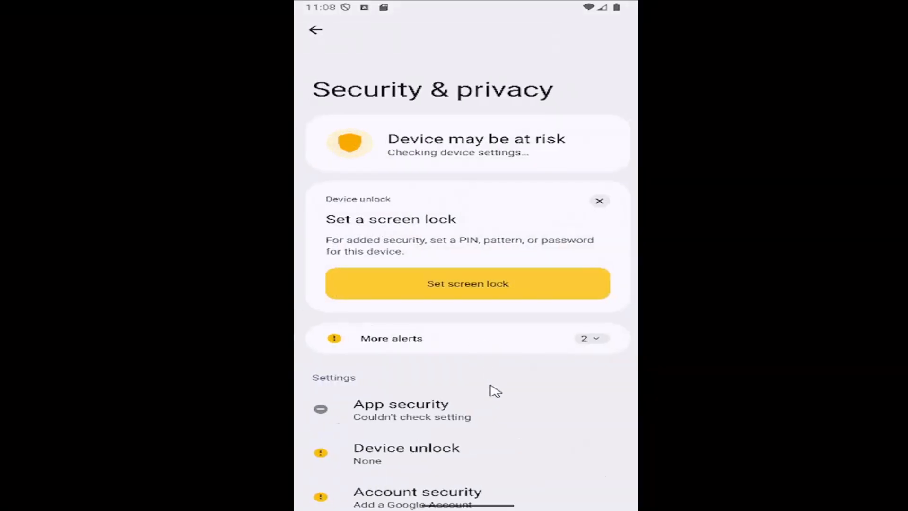
{"action": "scroll", "scroll_direction": "down", "scroll_amount": 3}
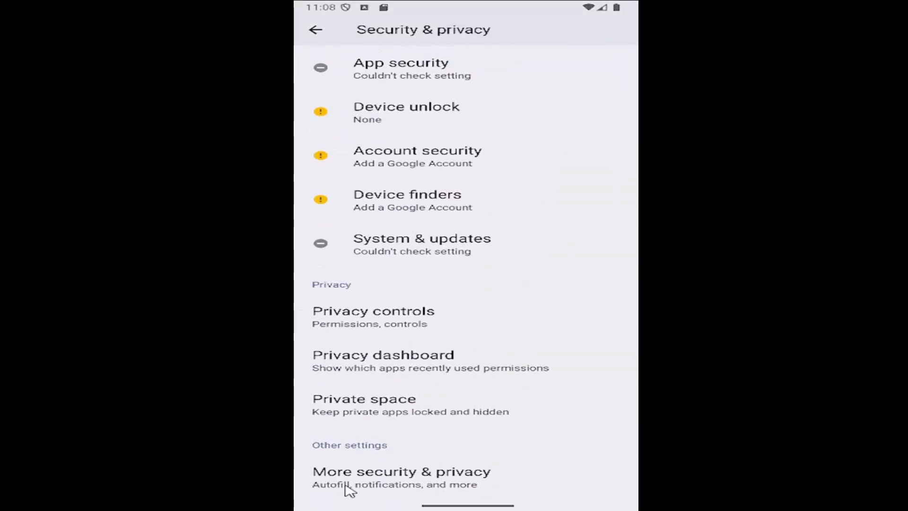
{"action": "mouse_move", "coordinate": [385, 483]}
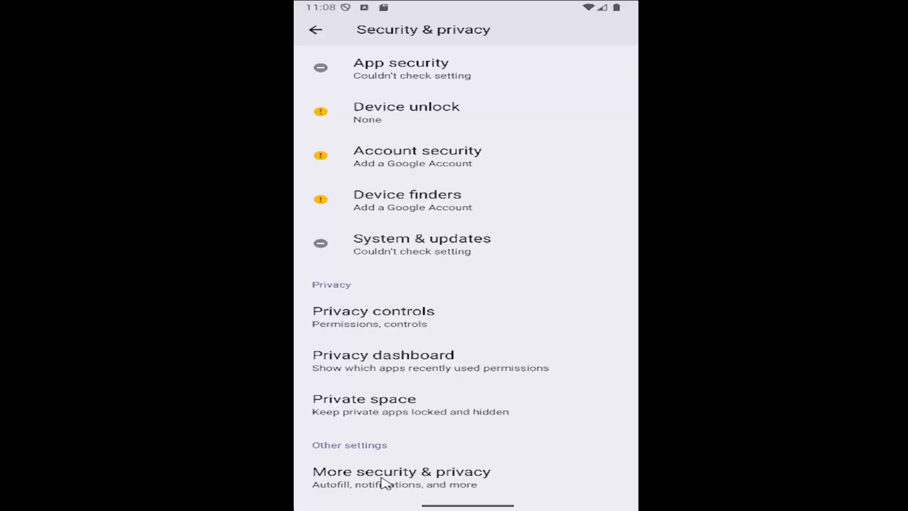
Step: In More security & privacy, switch Use Autofill with Google off and back on
{"action": "left_click", "coordinate": [401, 471]}
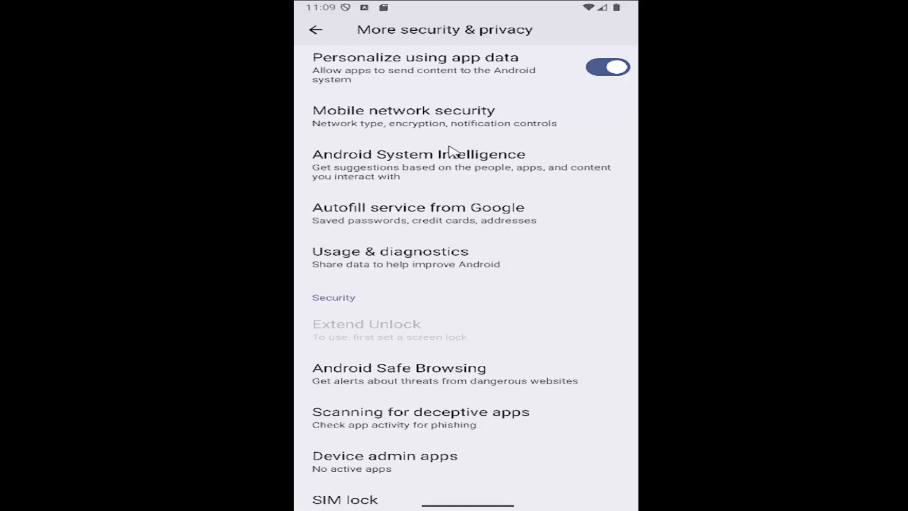
{"action": "scroll", "scroll_direction": "down", "scroll_amount": 3}
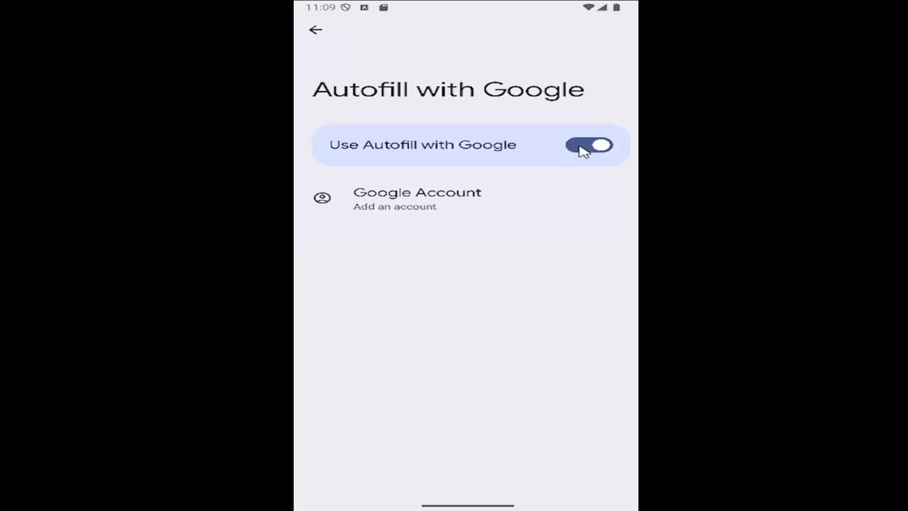
{"action": "left_click", "coordinate": [589, 145]}
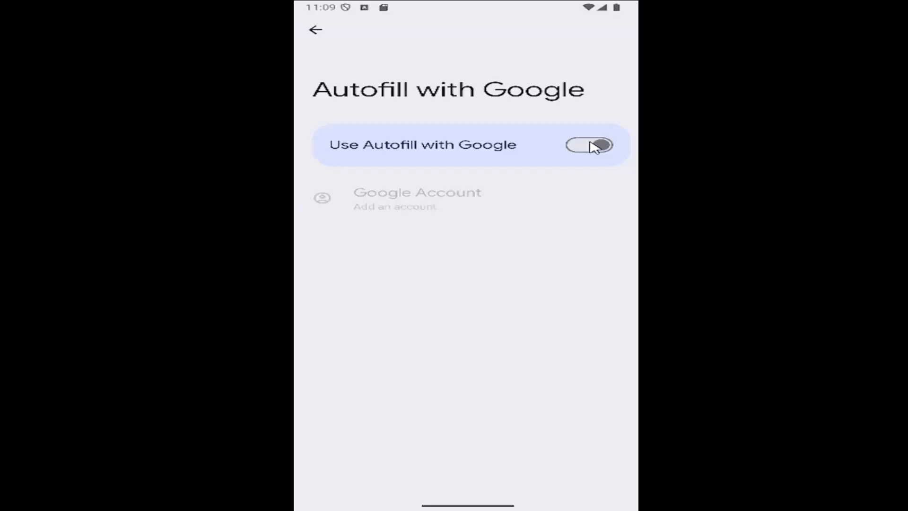
{"action": "left_click", "coordinate": [589, 145]}
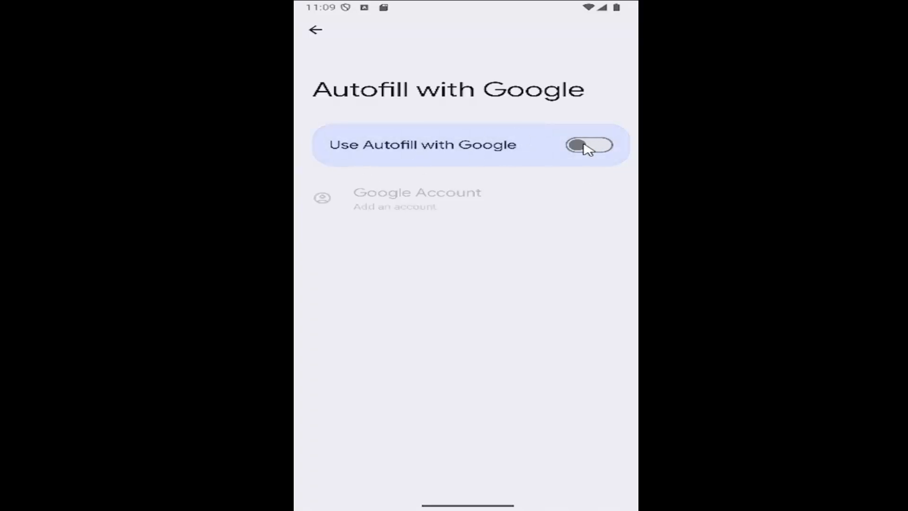
{"action": "left_click", "coordinate": [588, 145]}
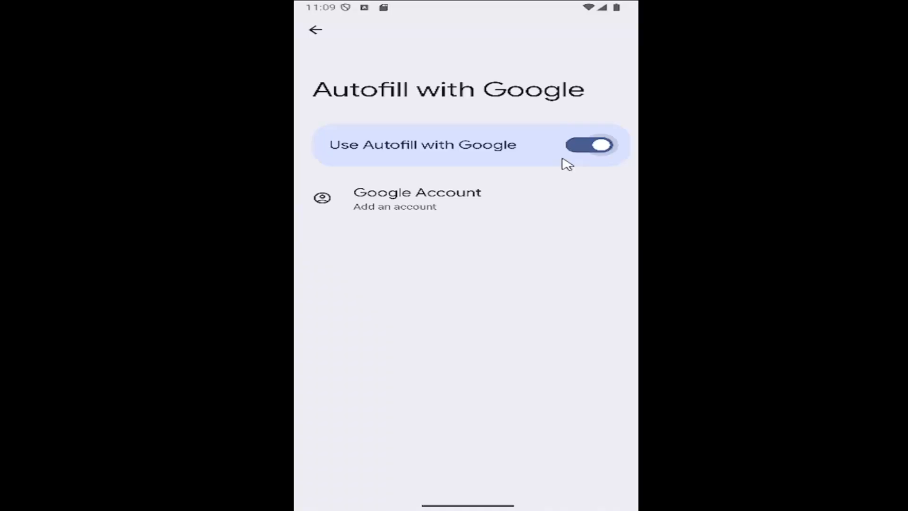
Step: Navigate back through Security & privacy to the main Settings list
{"action": "left_click", "coordinate": [314, 29]}
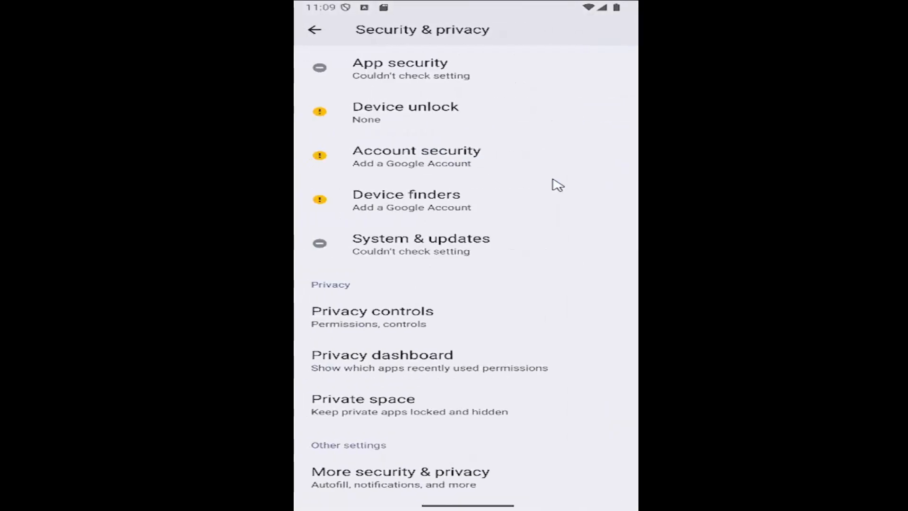
{"action": "left_click", "coordinate": [314, 29]}
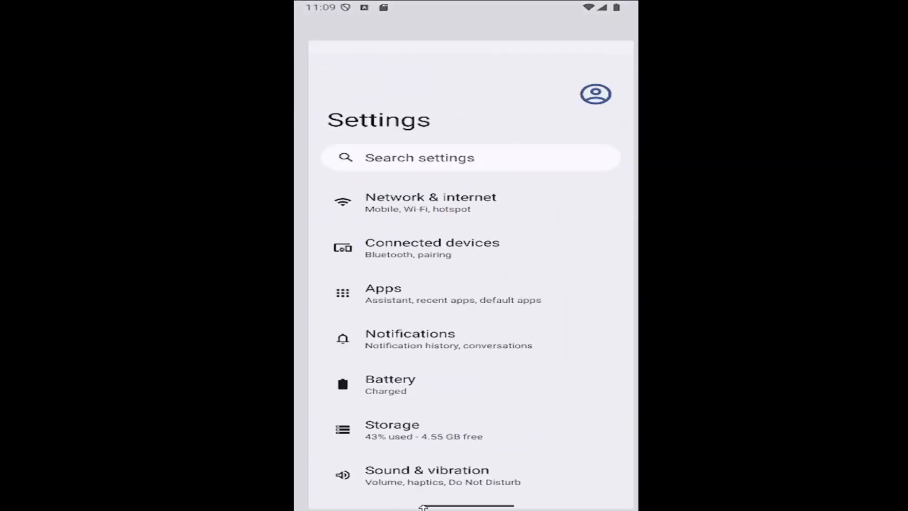